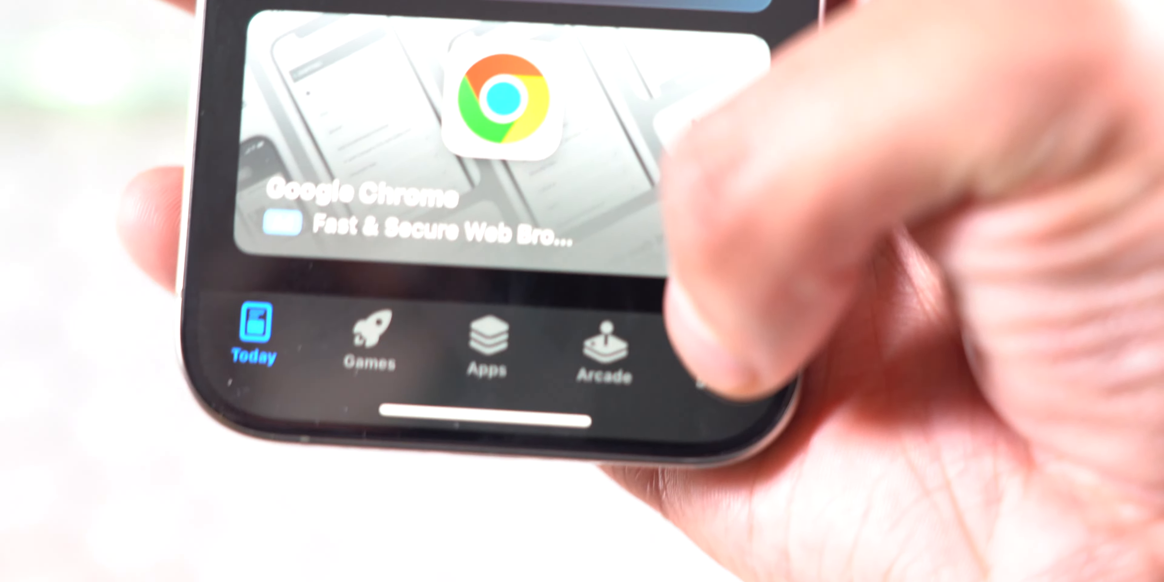
Step: Search the App Store for 'tubi' and open the Tubi: Movies & Live TV page
text(tubi)
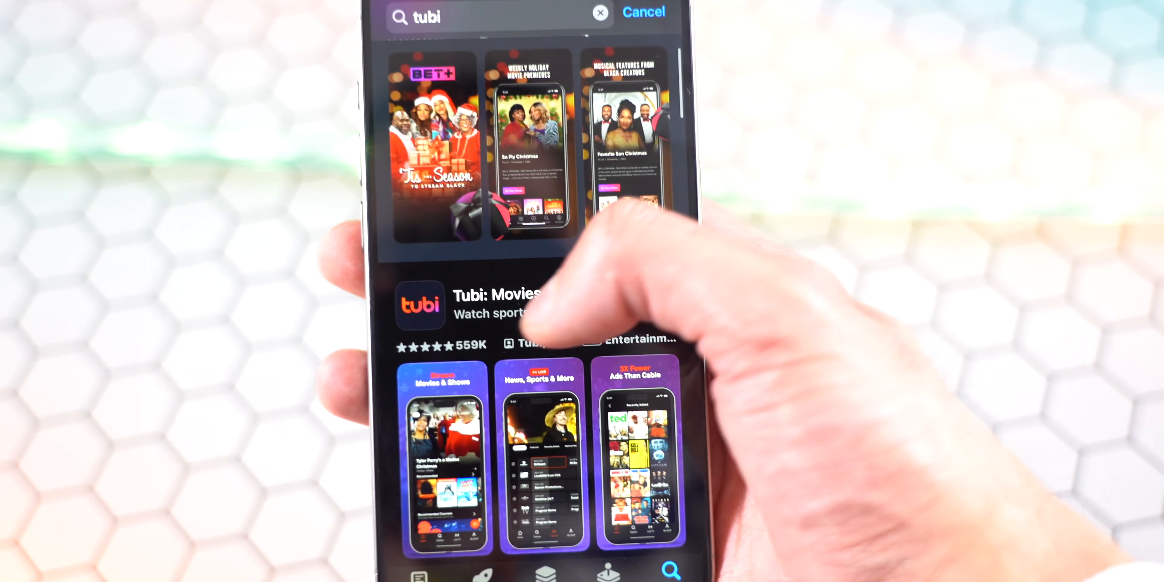
click(483, 305)
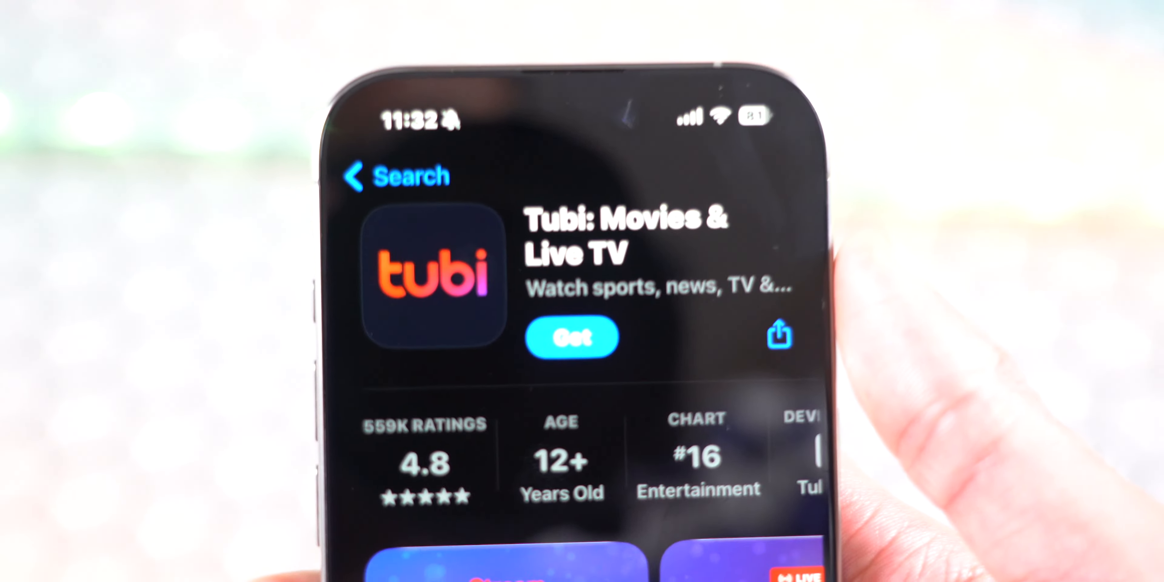
Step: Install the Tubi app with Get
click(571, 337)
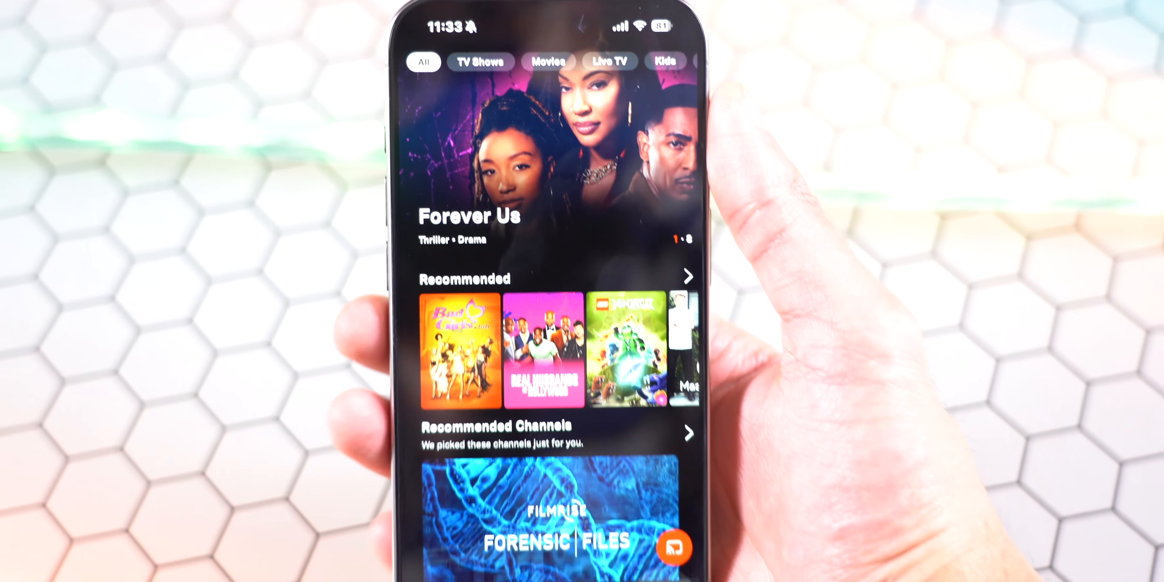
scroll(down, 3)
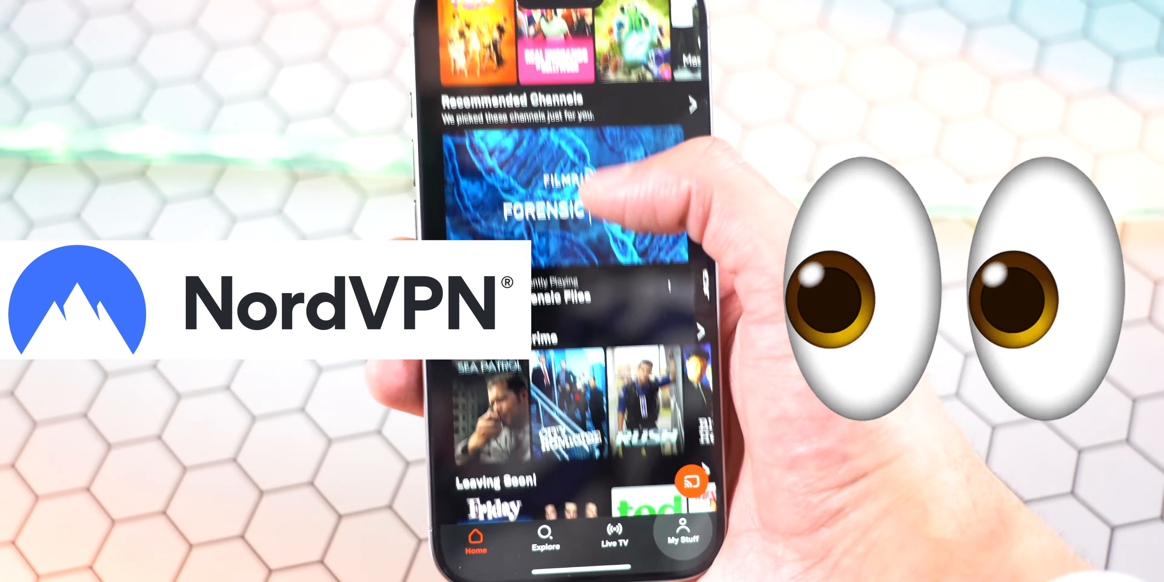
scroll(down, 3)
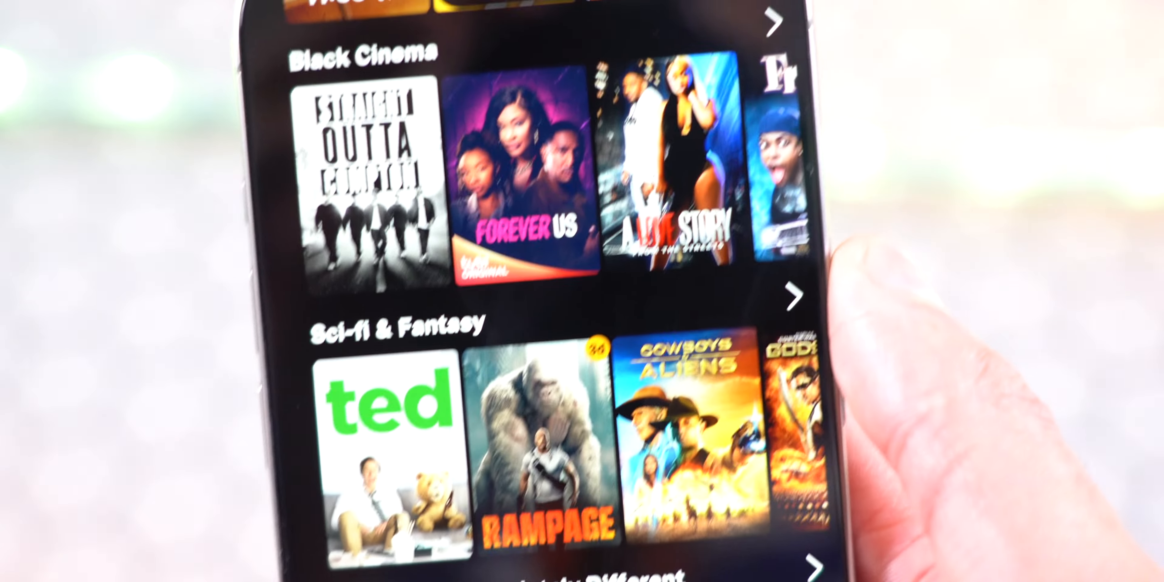
scroll(down, 3)
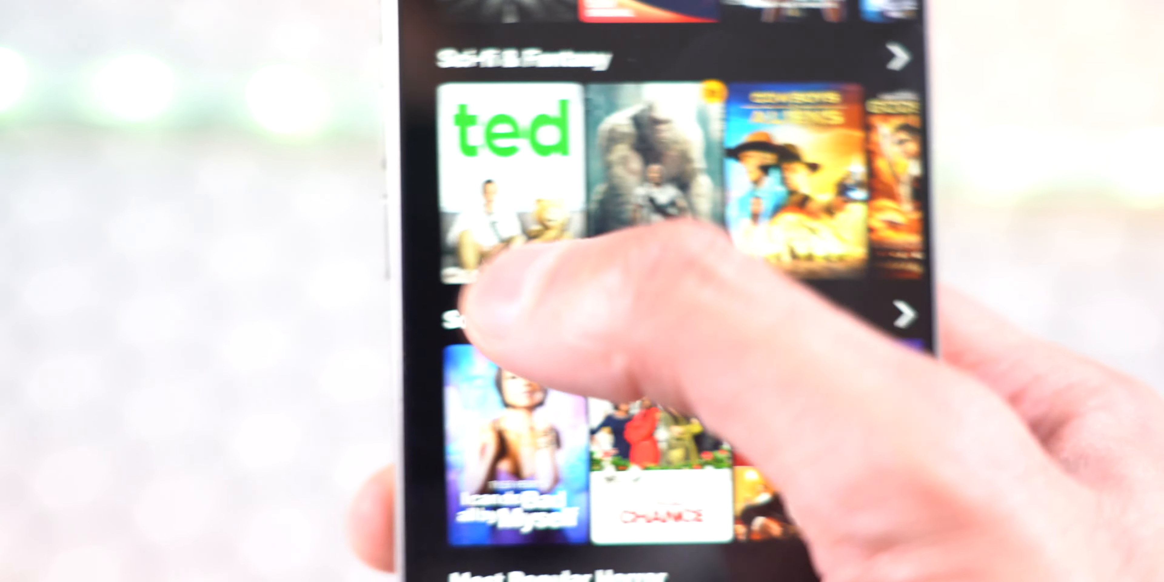
scroll(down, 3)
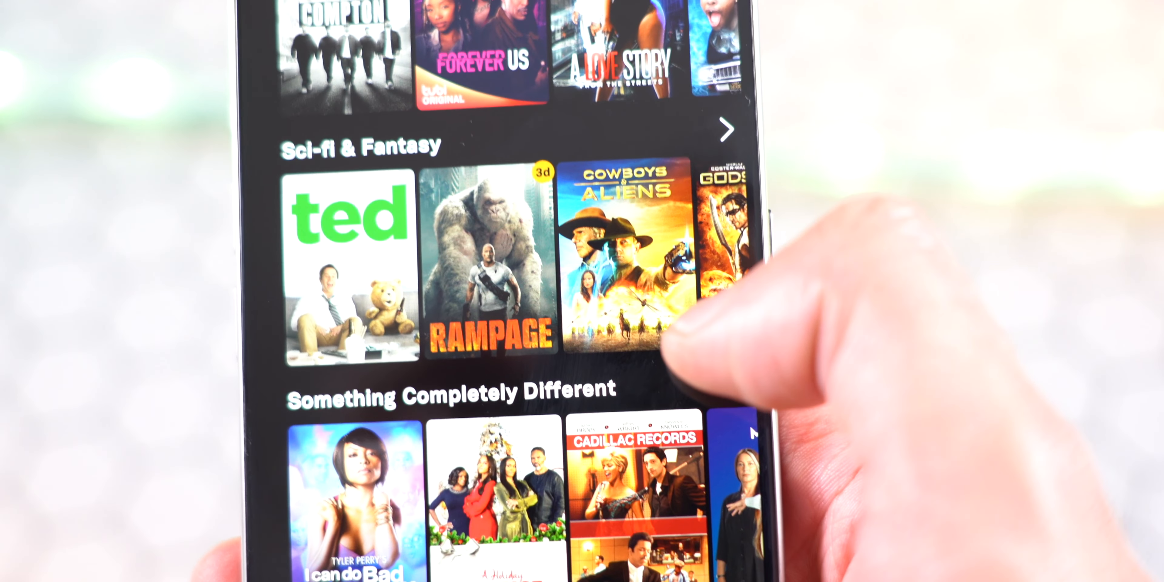
scroll(down, 3)
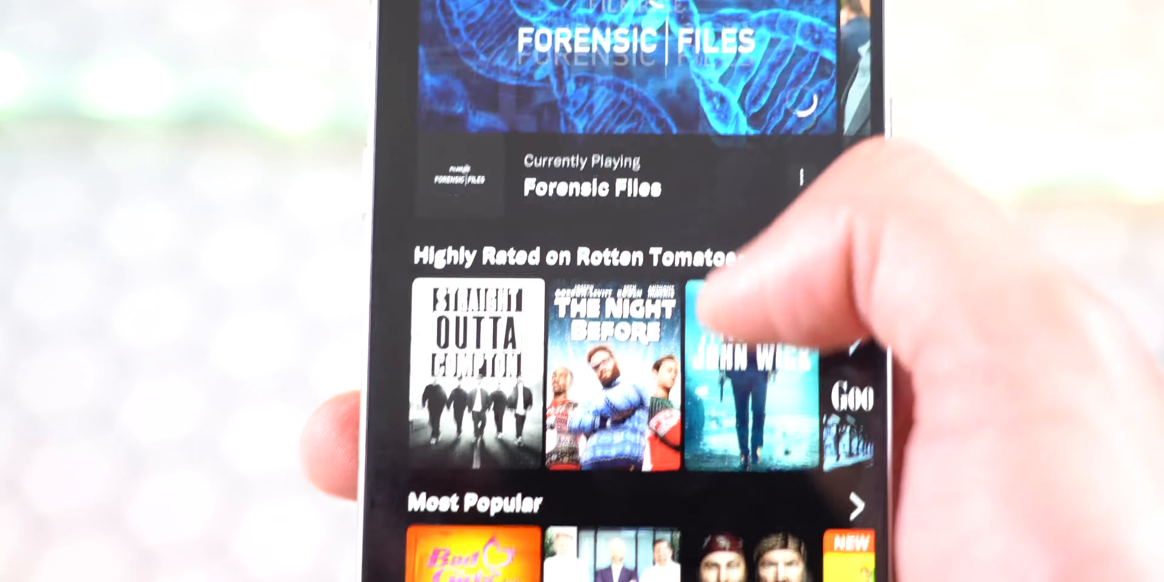
scroll(down, 3)
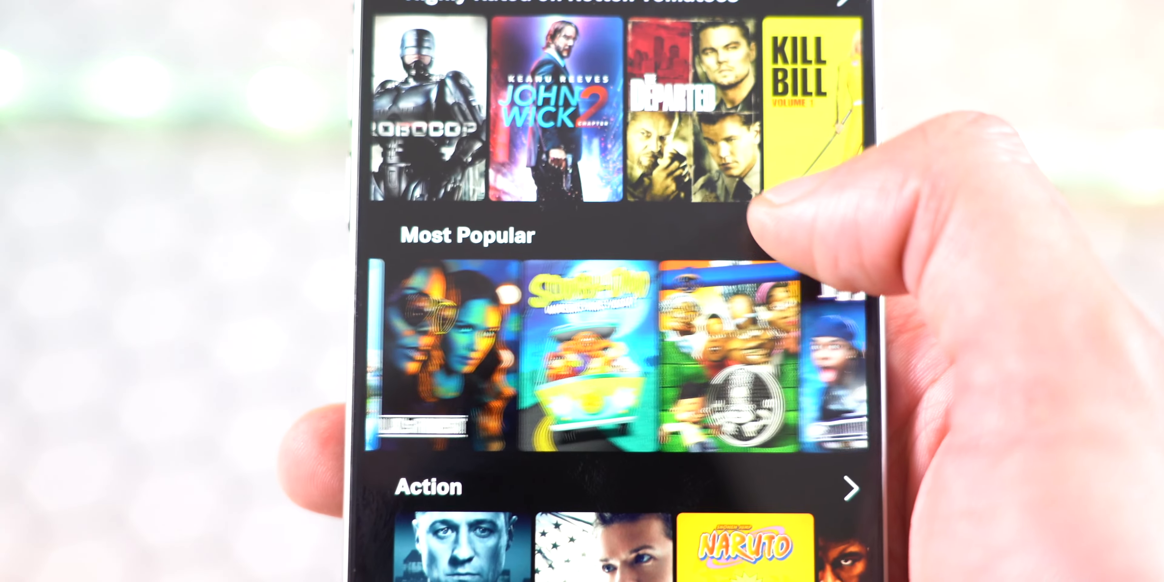
scroll(down, 3)
text(Animated)
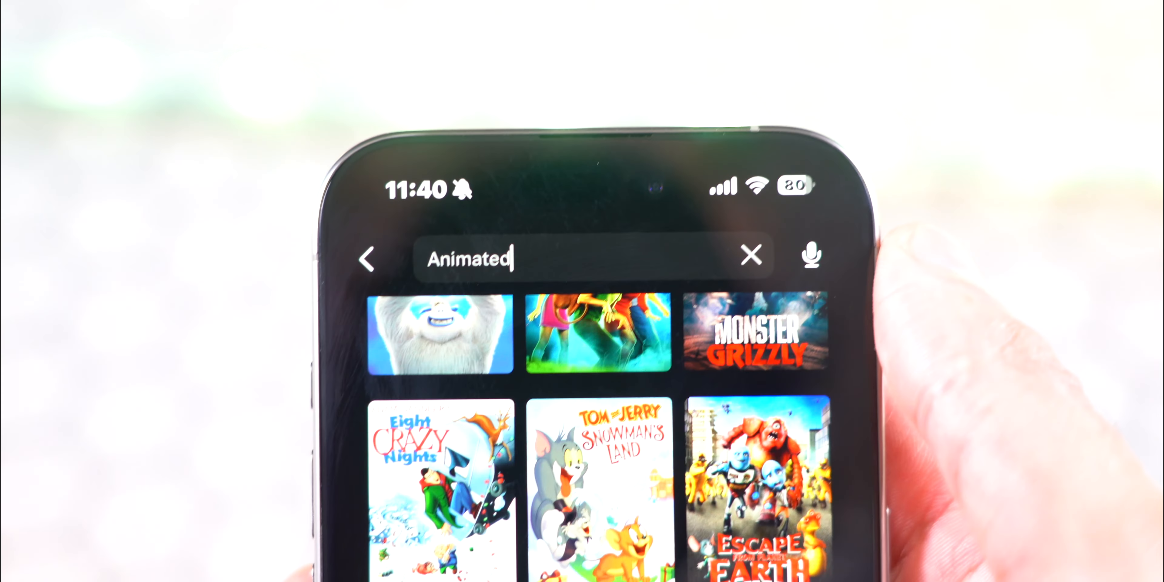
Step: Open Casper's Haunted Christmas from the Animated results and play the movie
scroll(down, 3)
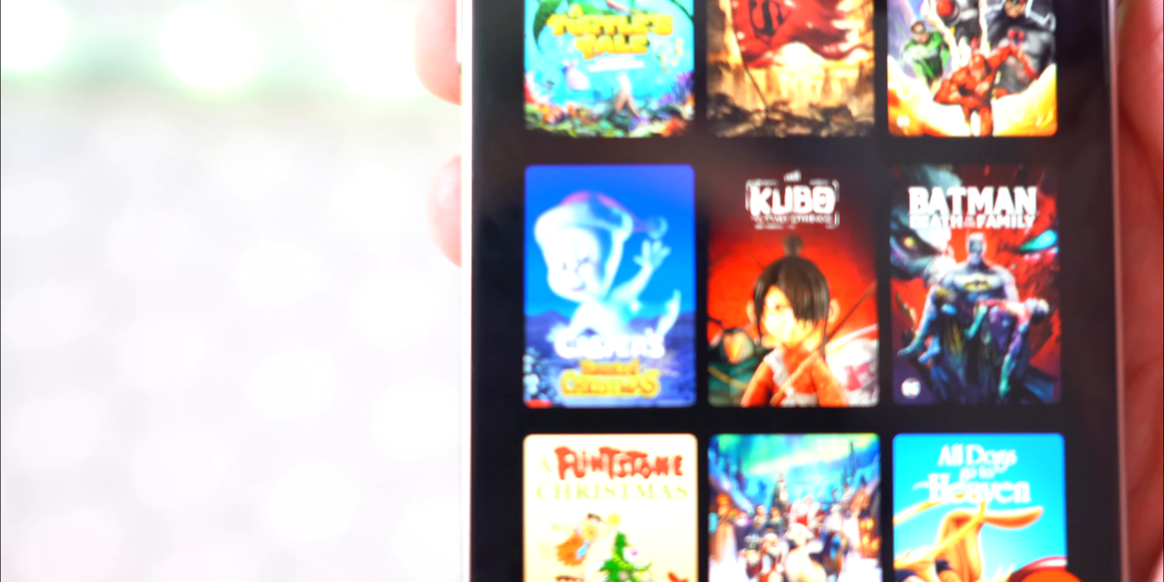
click(609, 297)
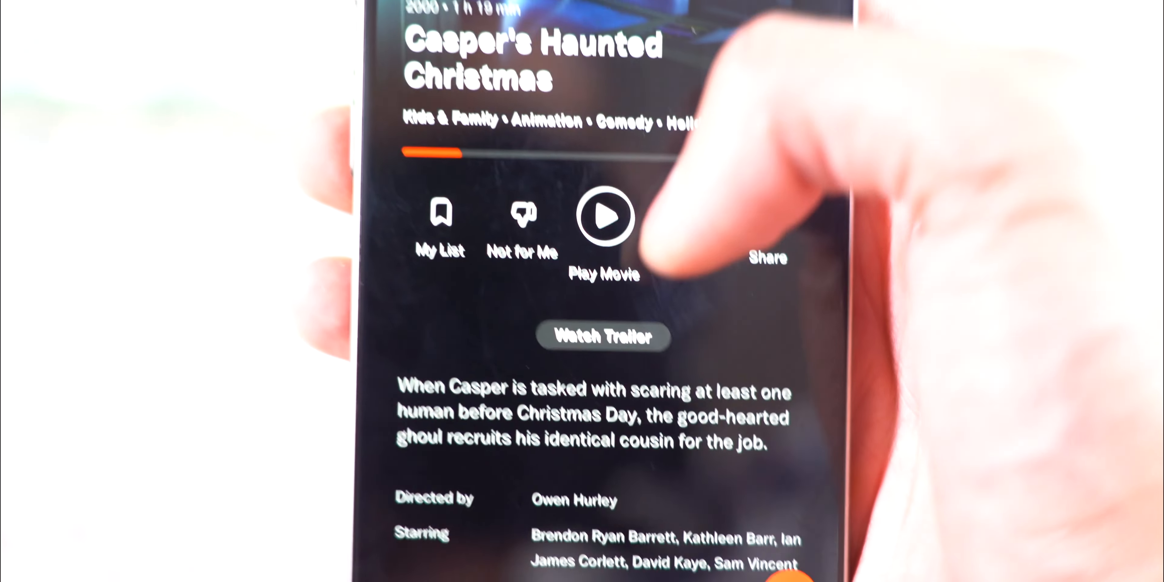
click(605, 216)
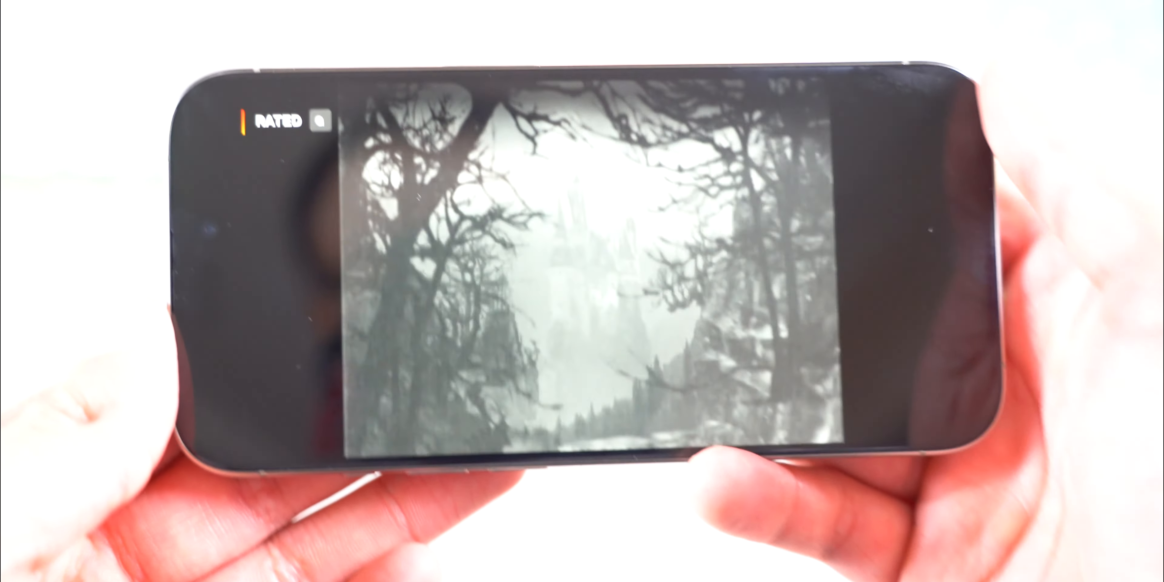
Step: Show the playback controls while Casper's Haunted Christmas plays in landscape
click(582, 268)
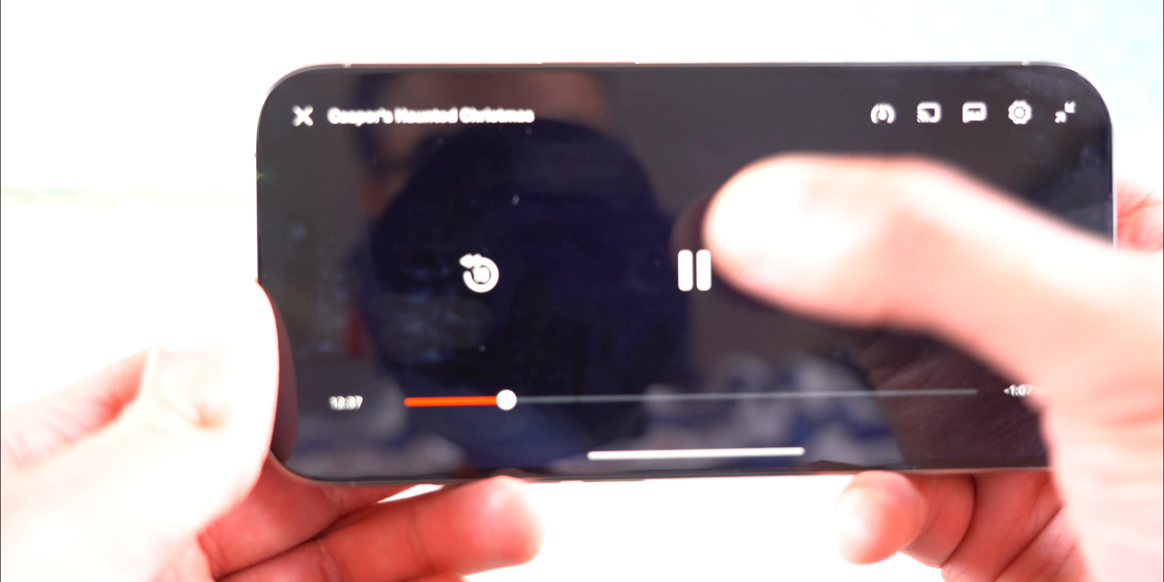
Step: Pause Casper's Haunted Christmas and use the player's top-right icons
click(1019, 115)
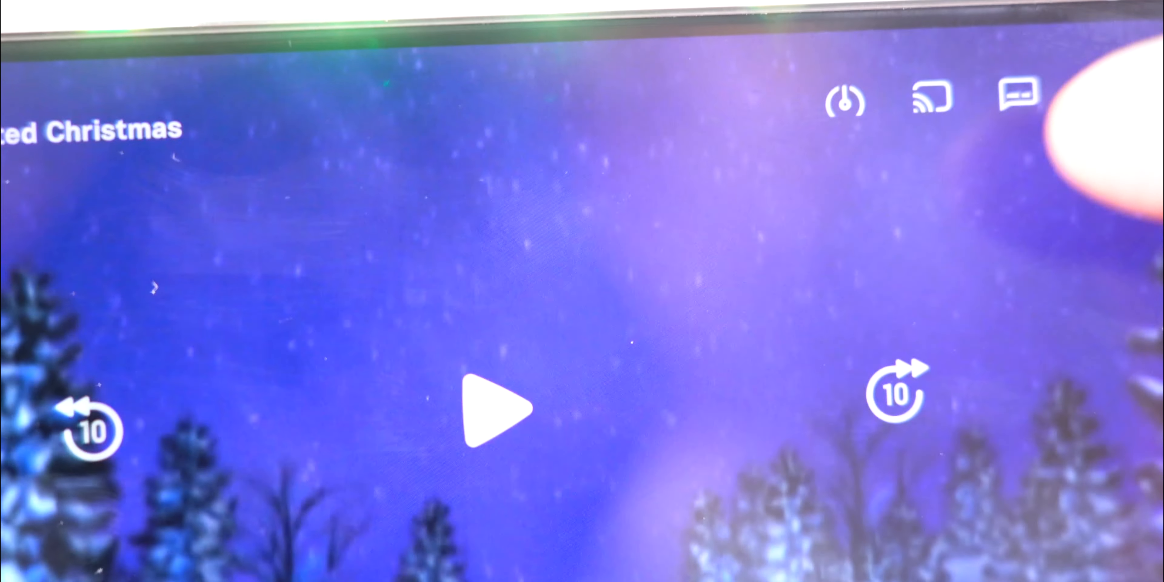
click(930, 97)
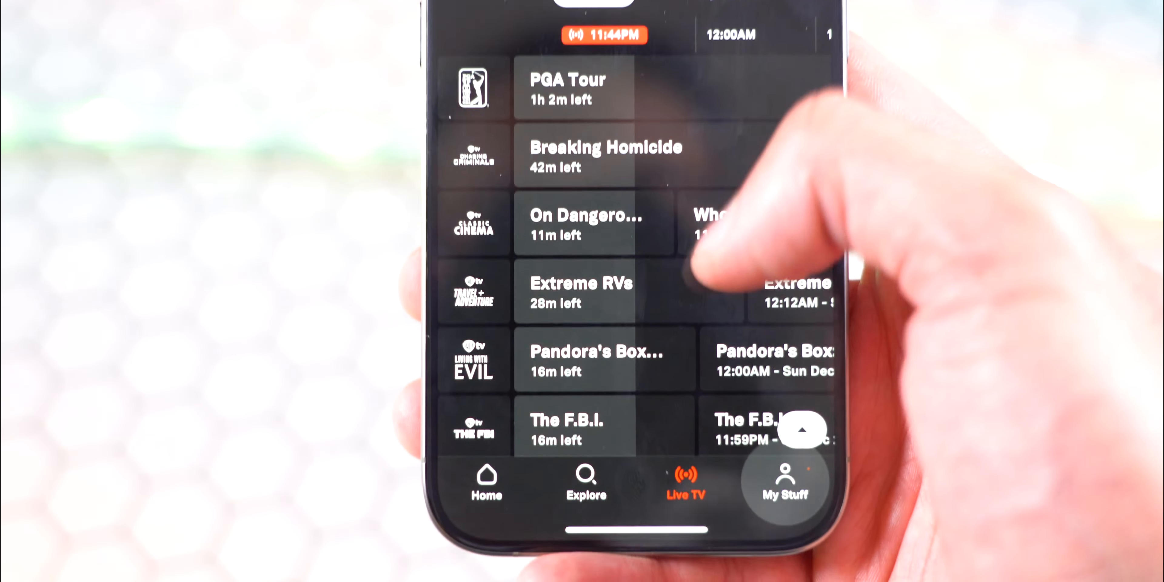
Step: Switch to the Live TV channel guide from the bottom bar
click(784, 482)
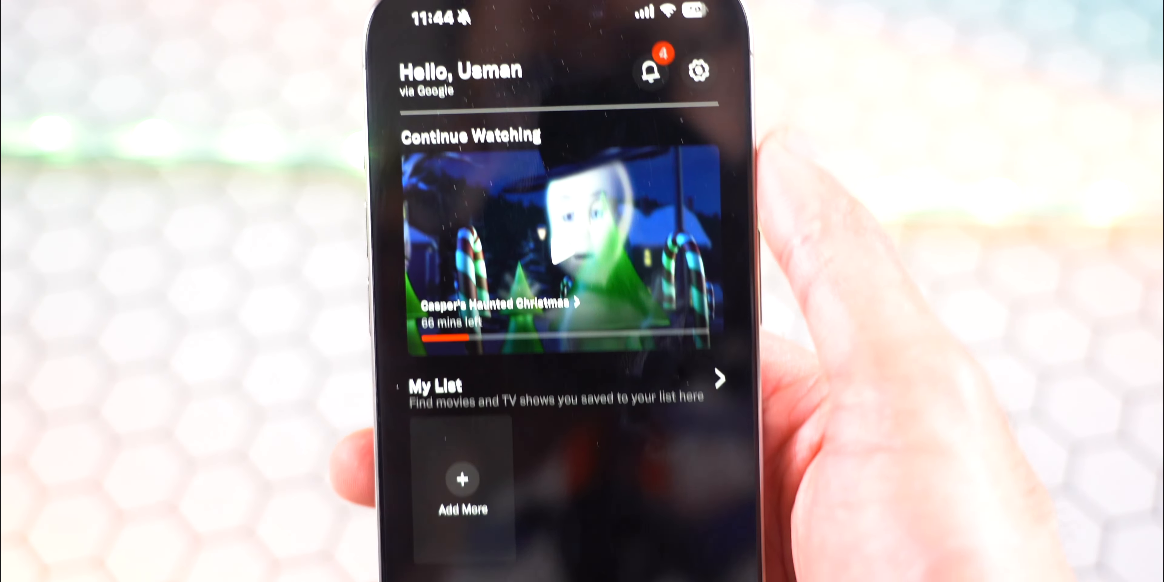
Step: Scroll My Stuff past Continue Watching and My List to Favorite Channels
scroll(down, 3)
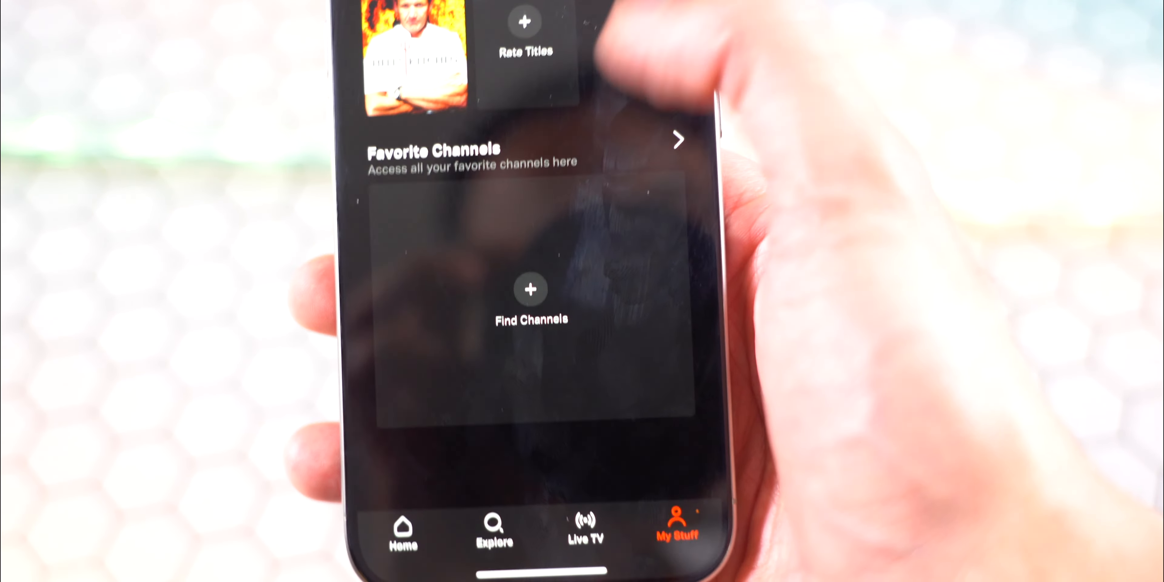
scroll(down, 3)
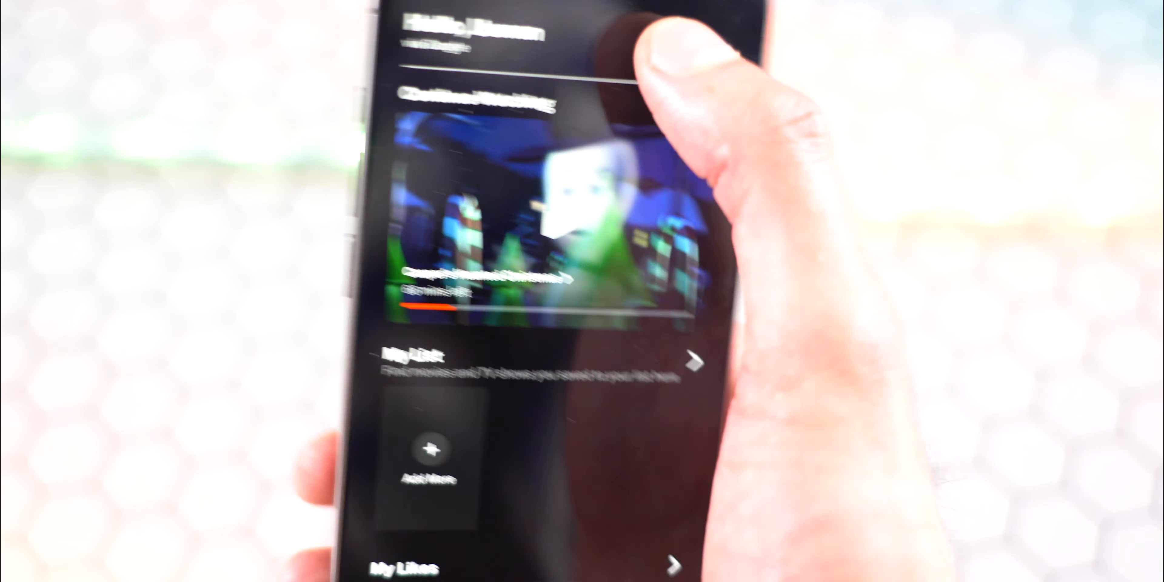